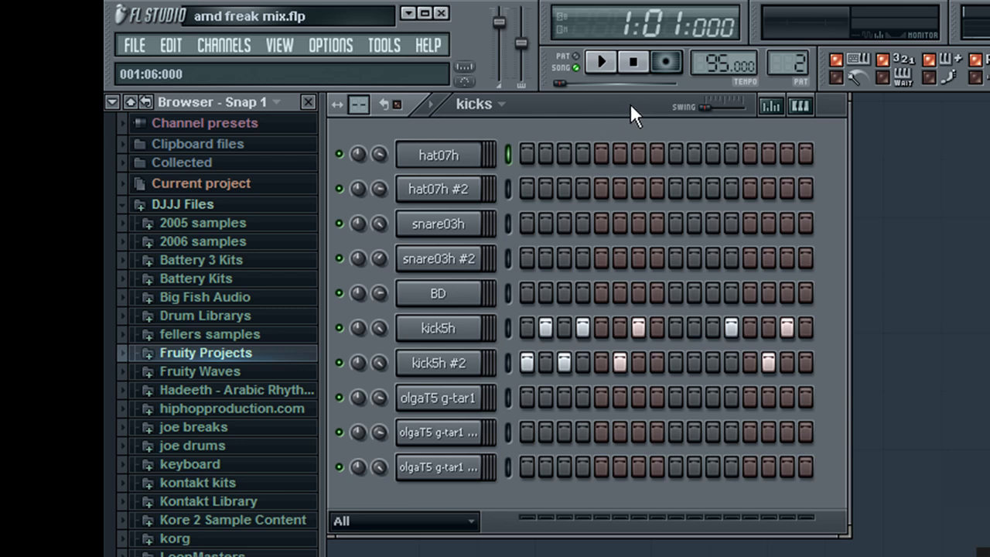
pyautogui.moveTo(602, 63)
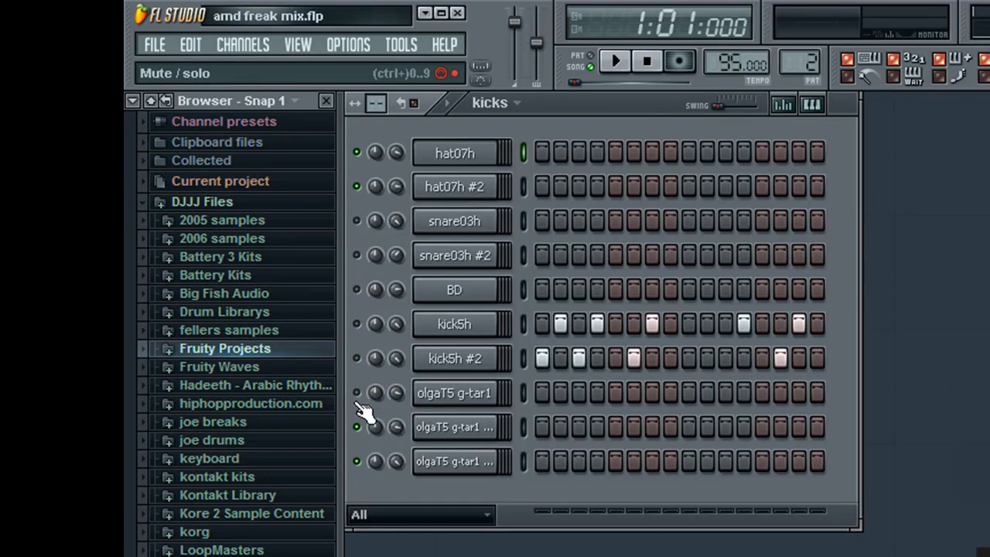
pyautogui.moveTo(395, 186)
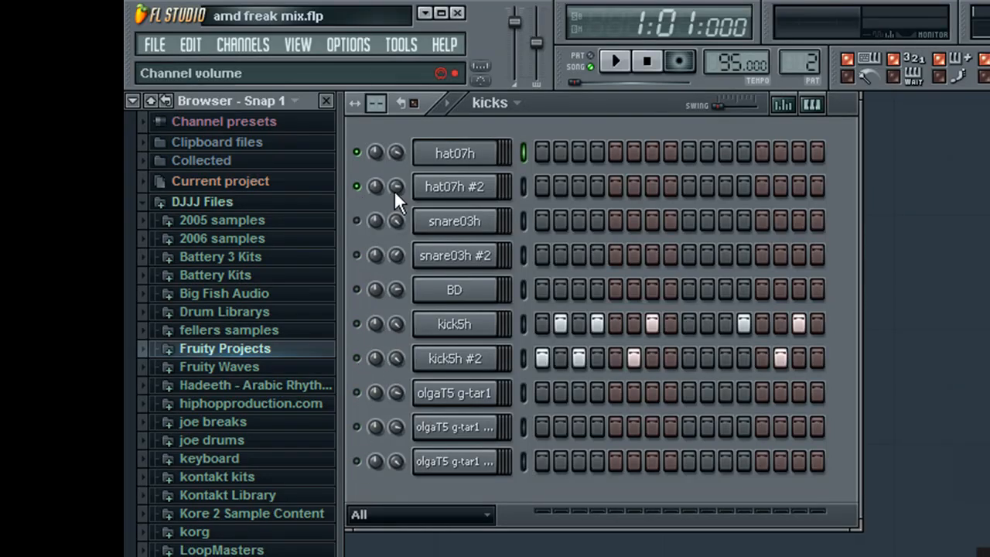
# Mute every channel except hat07h and hat07h #2 in the Step Sequencer
pyautogui.click(453, 222)
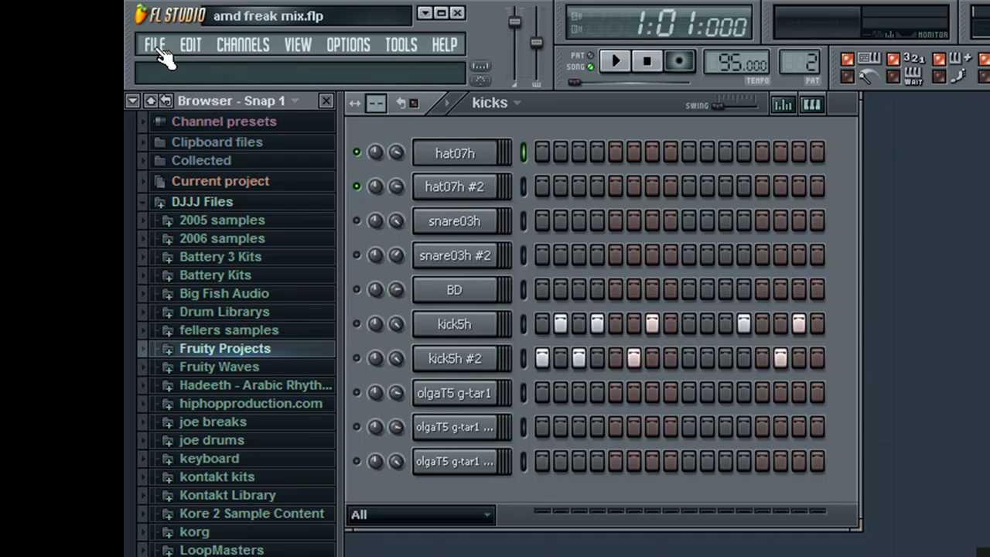
pyautogui.moveTo(614, 62)
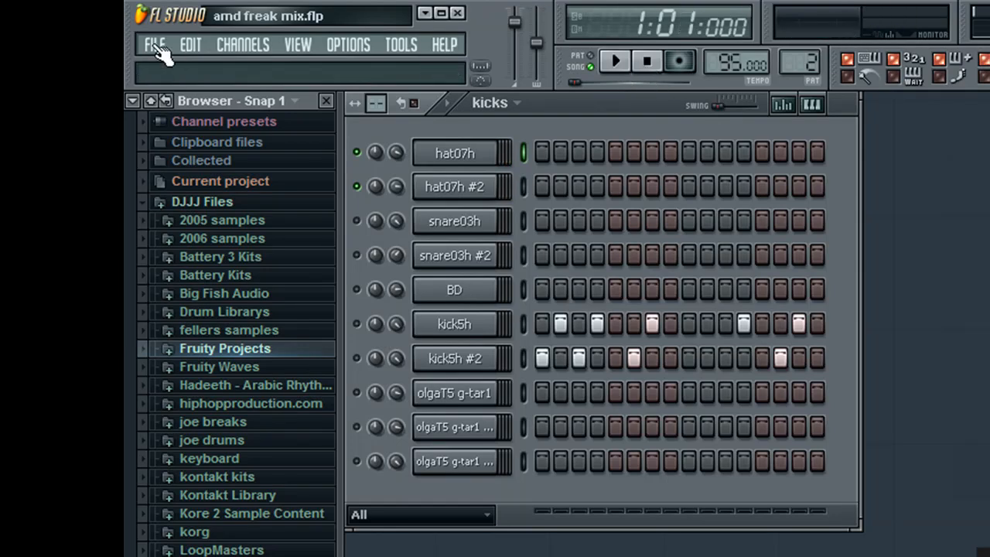
# Export the hi-hat-only song as hihats.wav into the protools folder and render it
pyautogui.click(155, 44)
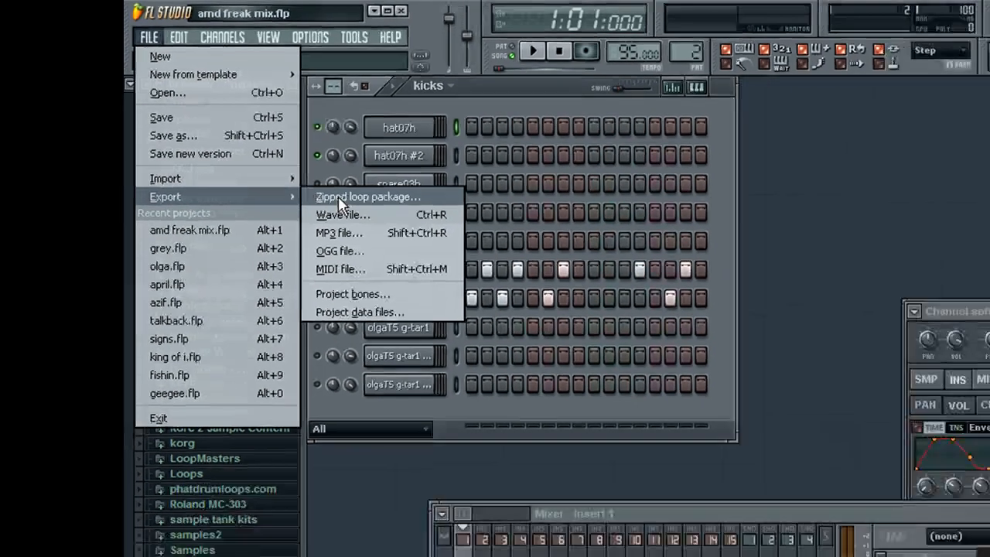
pyautogui.click(344, 214)
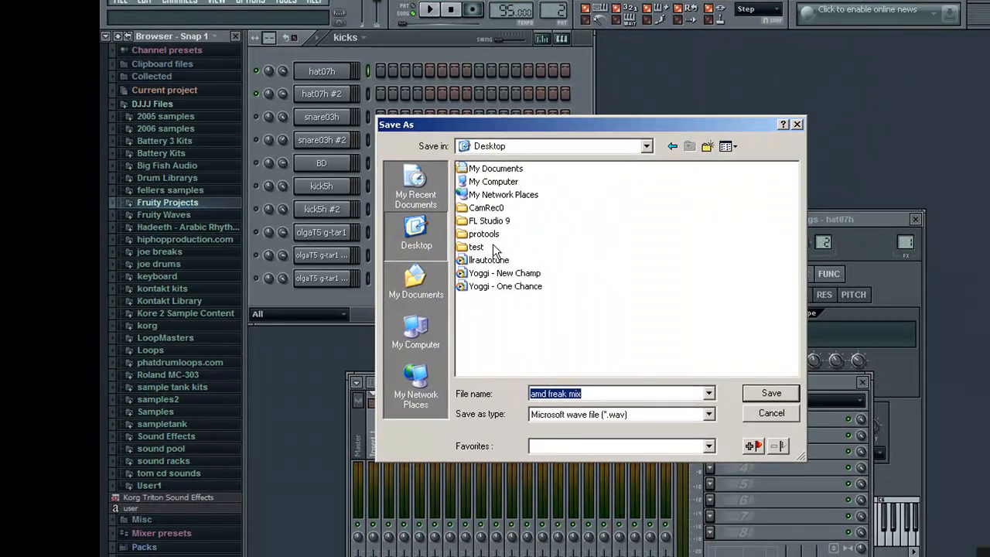
pyautogui.doubleClick(483, 234)
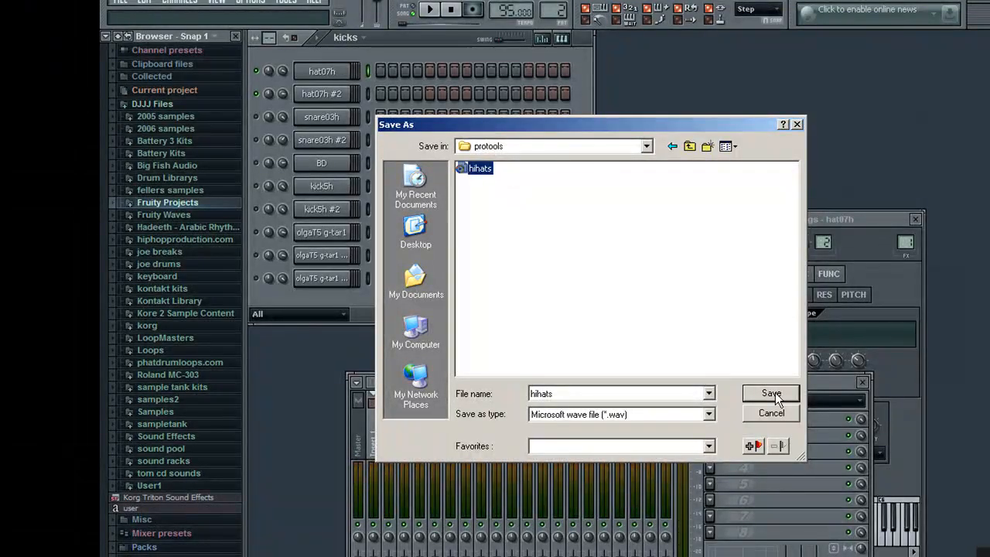
pyautogui.click(771, 393)
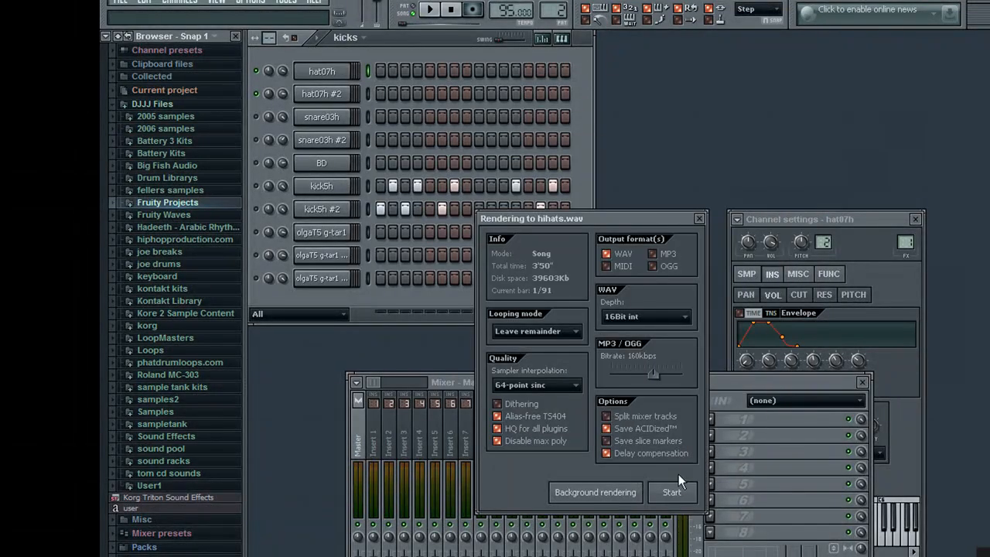
pyautogui.click(670, 491)
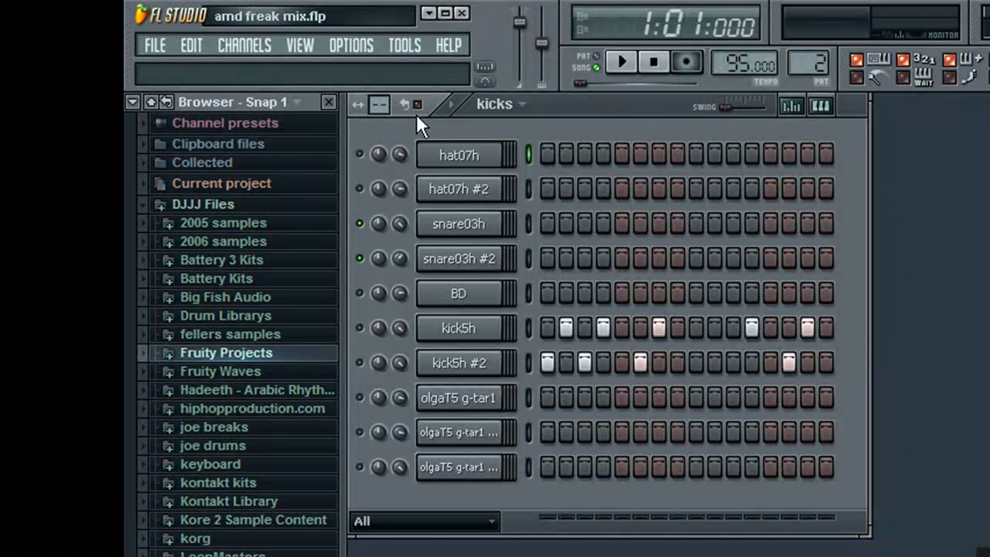
pyautogui.moveTo(166, 58)
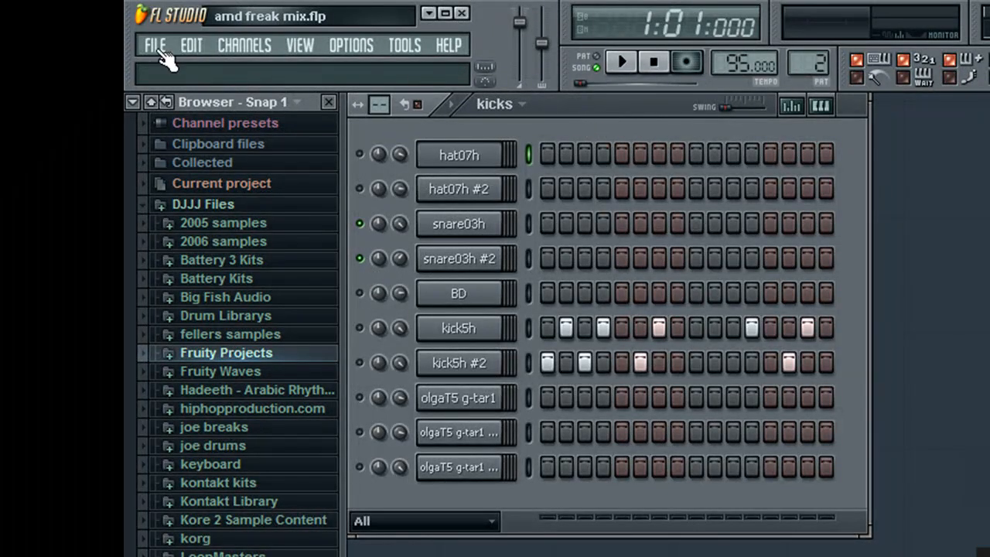
# Preview the snares, then export them as snares.wav into the protools folder and render
pyautogui.click(621, 62)
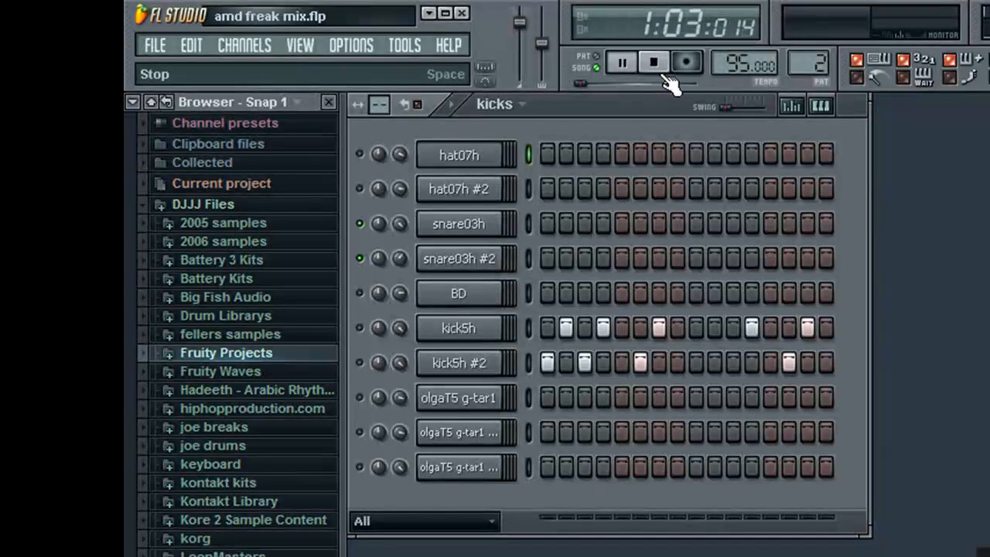
pyautogui.click(652, 62)
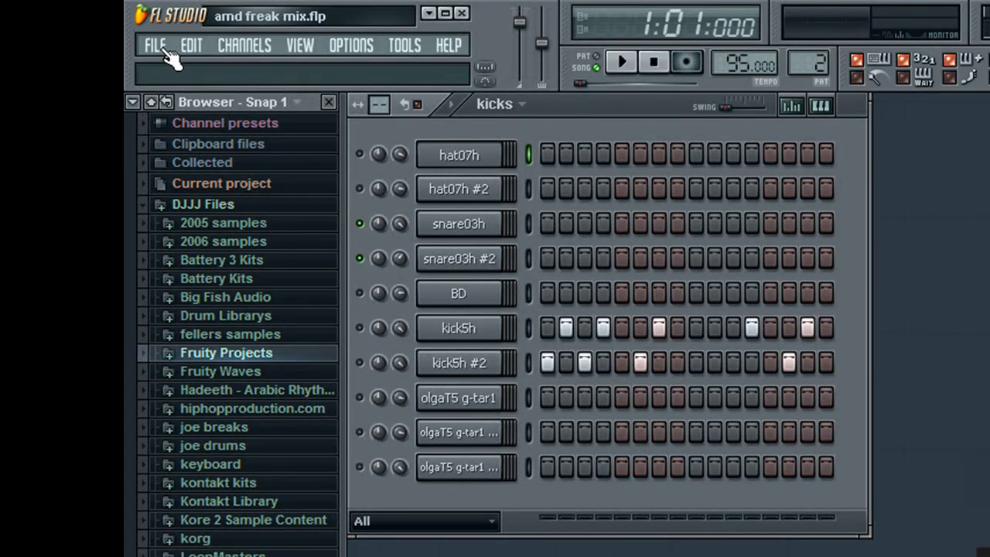
pyautogui.click(154, 44)
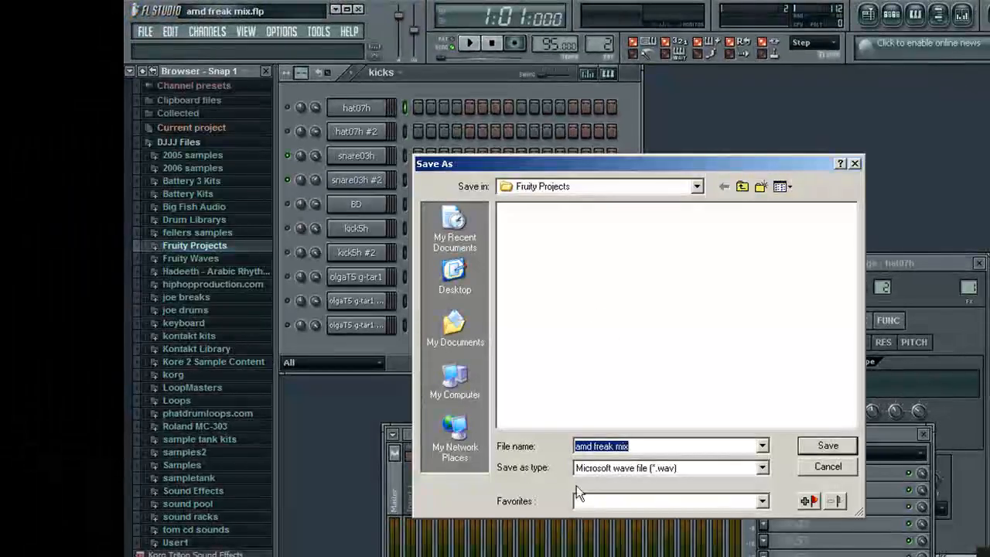
pyautogui.click(453, 278)
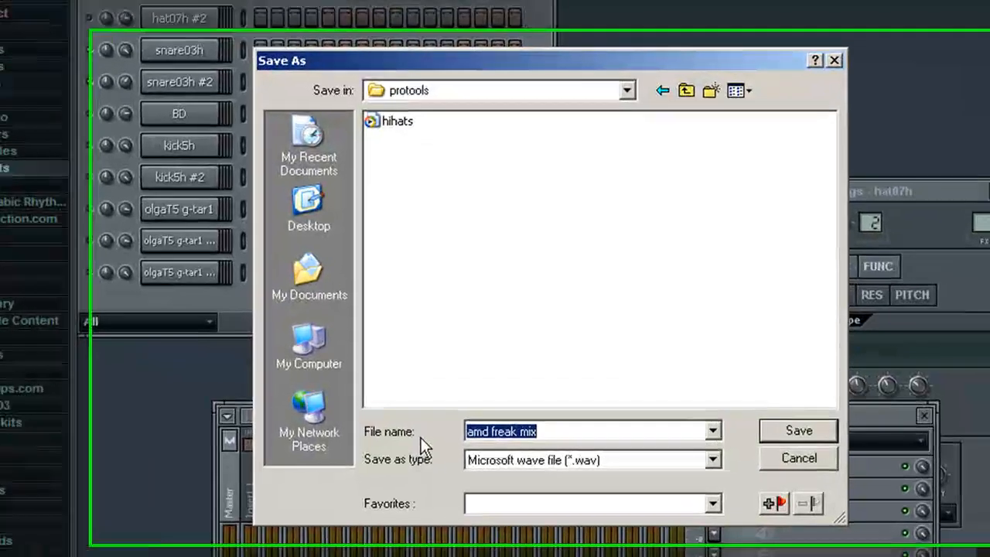
pyautogui.write('snar')
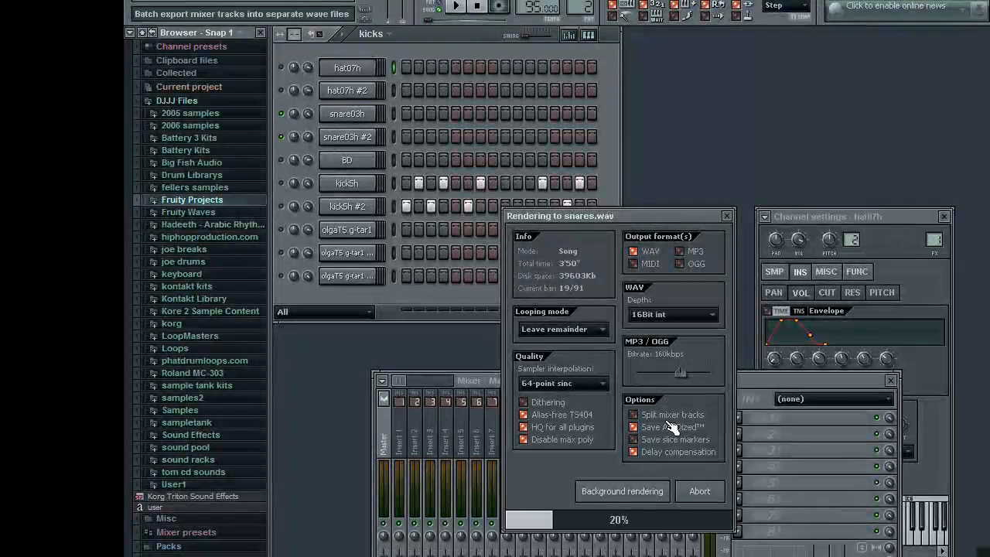
pyautogui.click(698, 491)
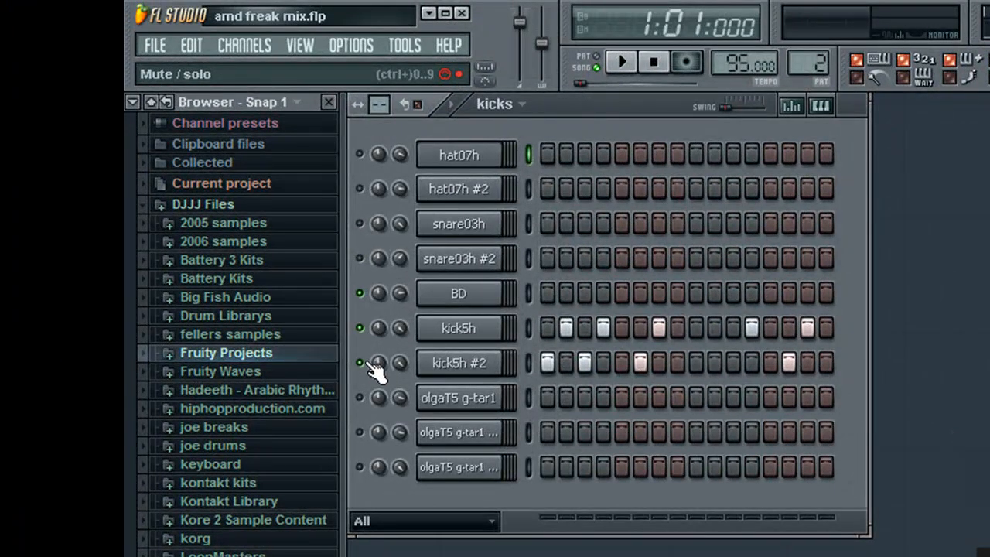
# Export the BD and kick channels as kicks.wav into the protools folder and render
pyautogui.click(154, 45)
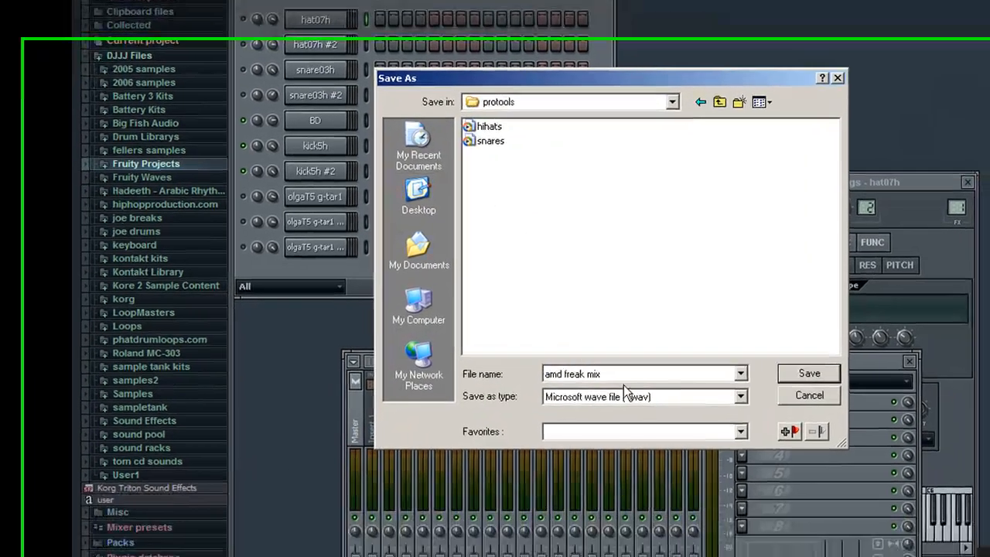
pyautogui.write('kicks')
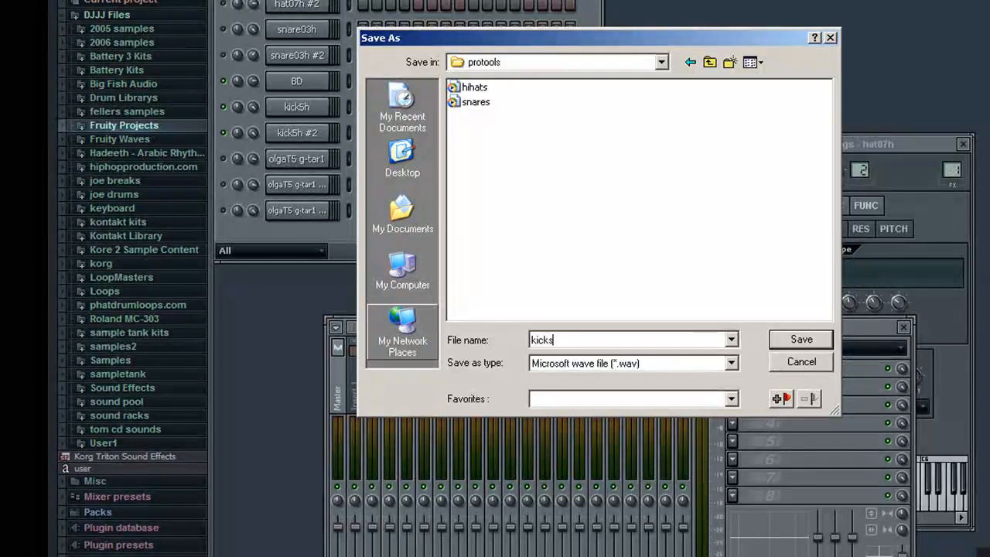
pyautogui.click(801, 340)
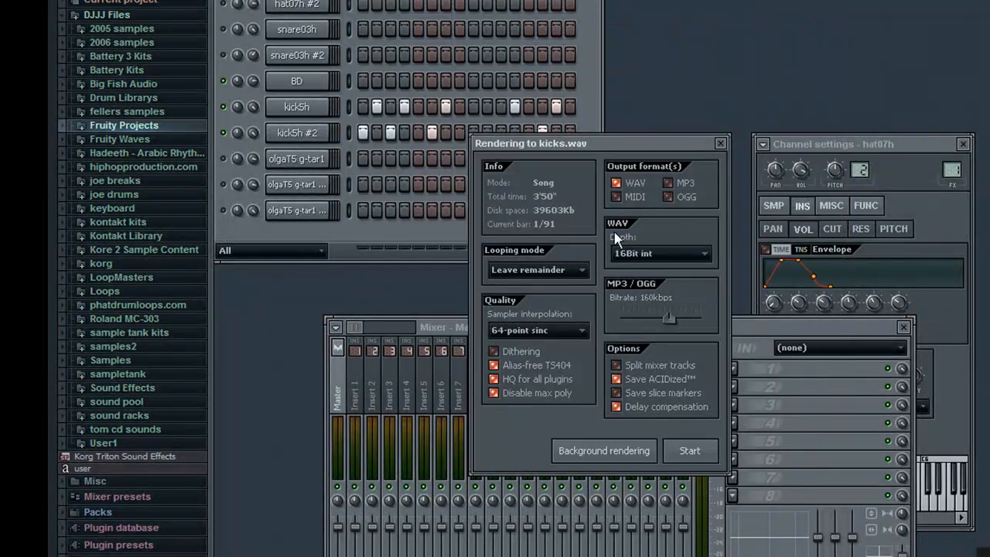
pyautogui.click(688, 450)
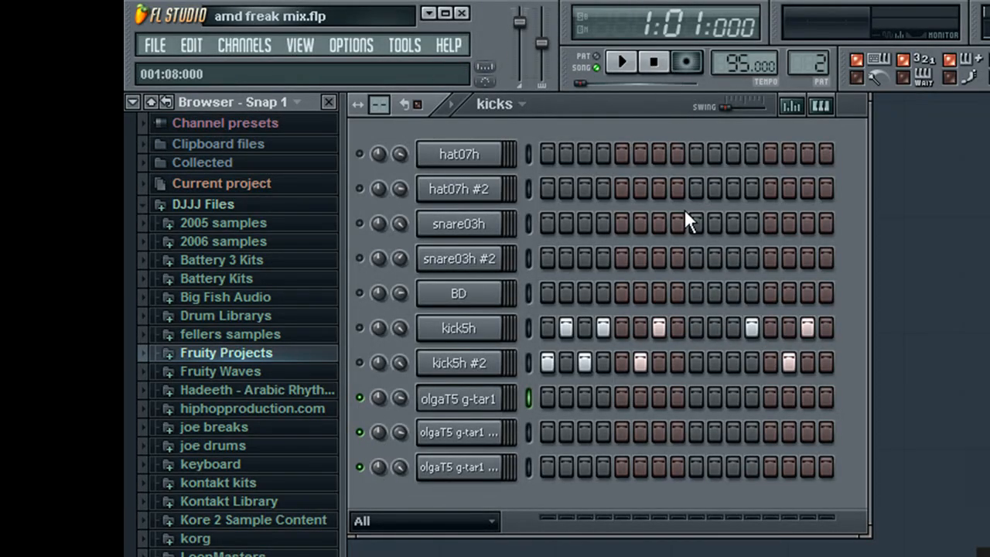
# Solo the guitar channel and export it as sample 1.wav into the protools folder
pyautogui.click(154, 44)
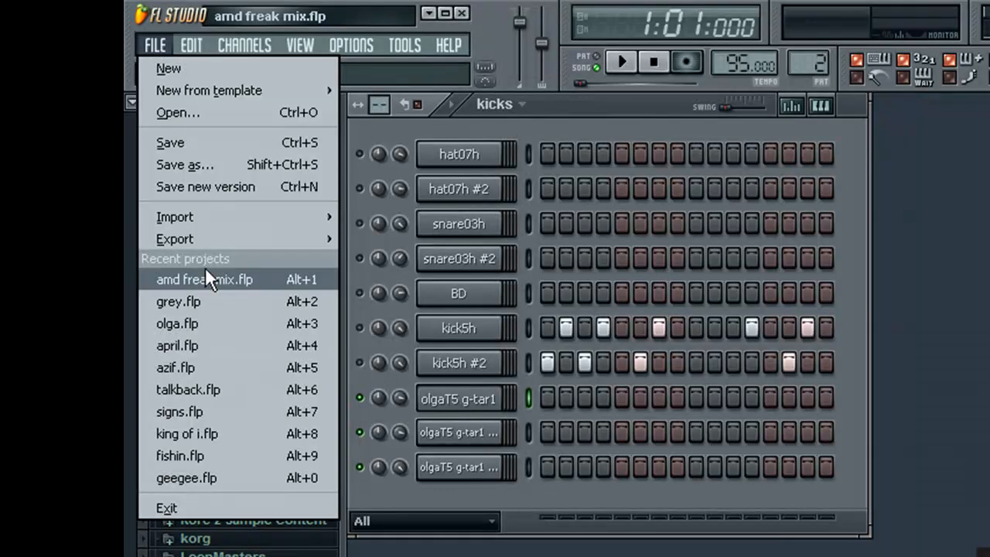
pyautogui.moveTo(232, 267)
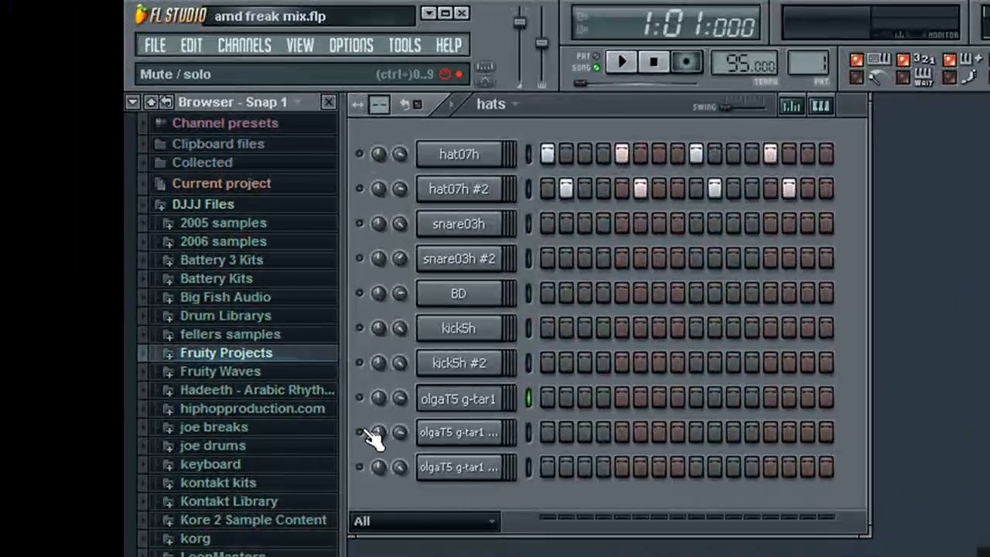
pyautogui.click(154, 45)
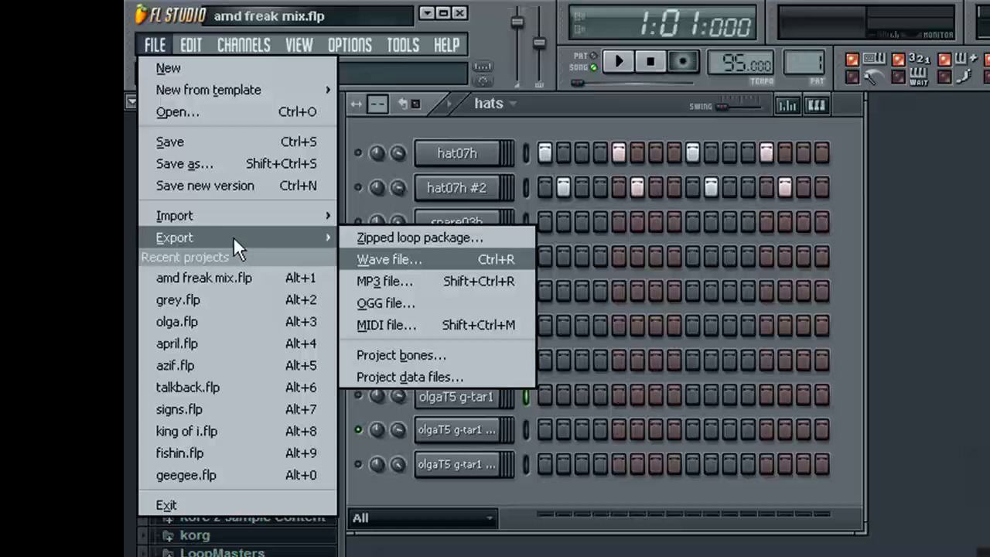
pyautogui.click(389, 259)
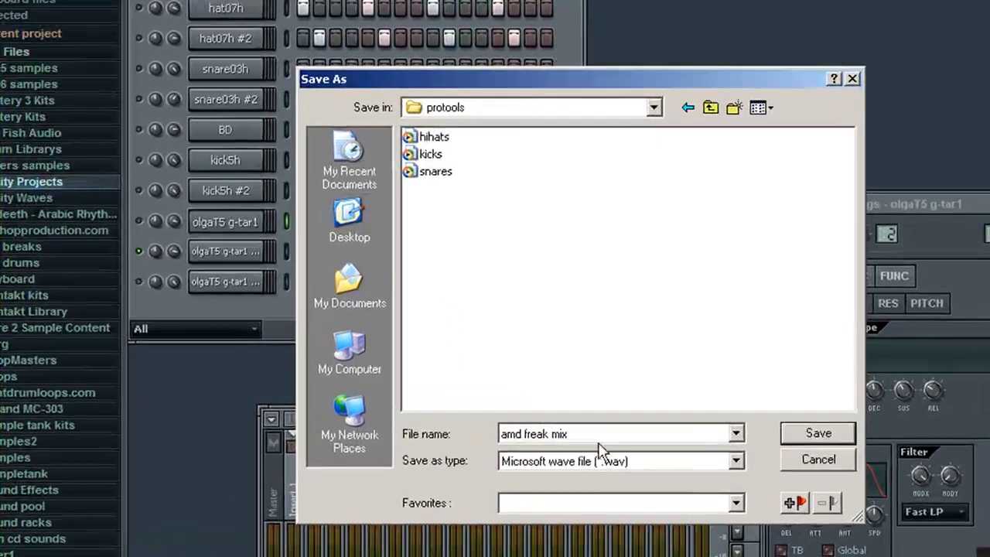
pyautogui.write('sample 1')
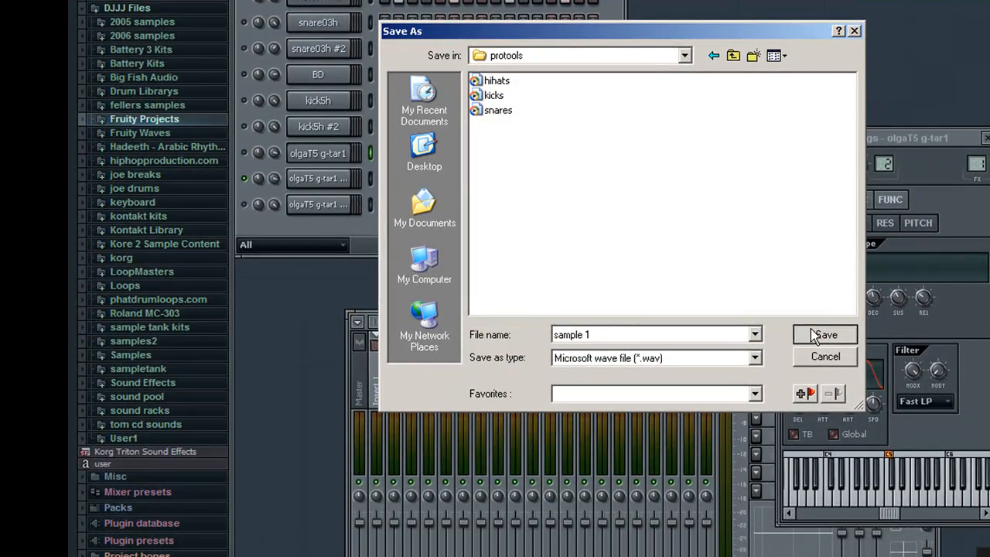
pyautogui.click(825, 334)
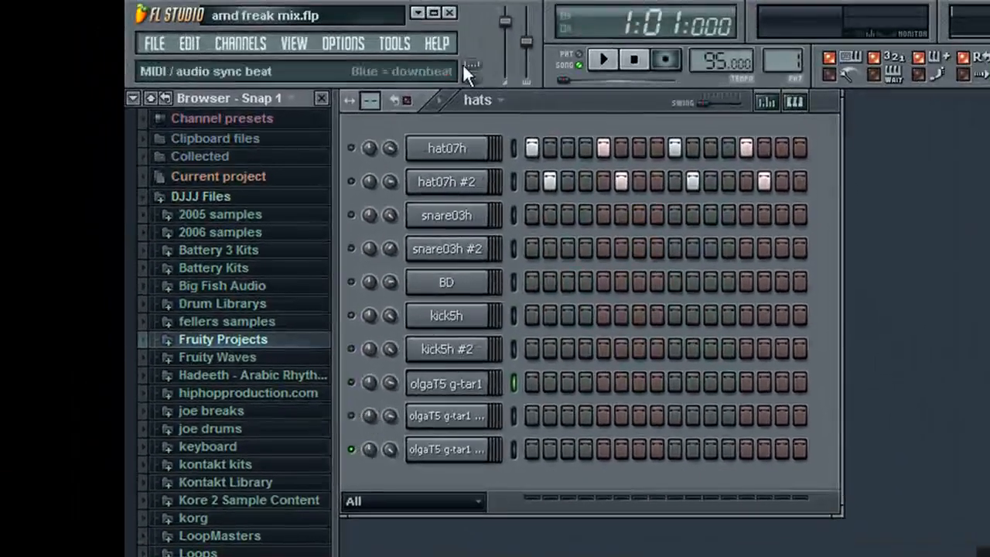
# Export the remaining guitar channel as sample 2.wav into the protools folder
pyautogui.click(154, 44)
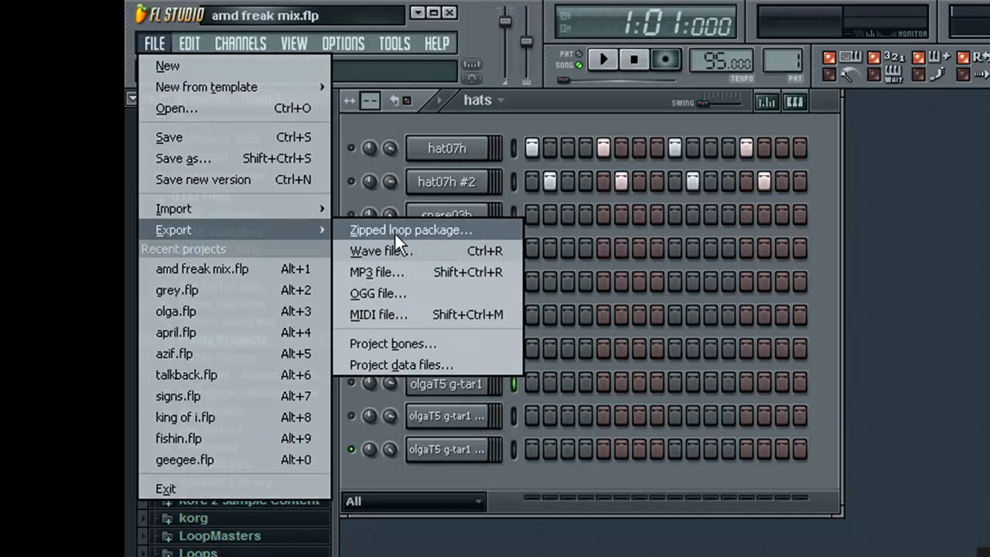
pyautogui.click(379, 250)
pyautogui.write('sample 2')
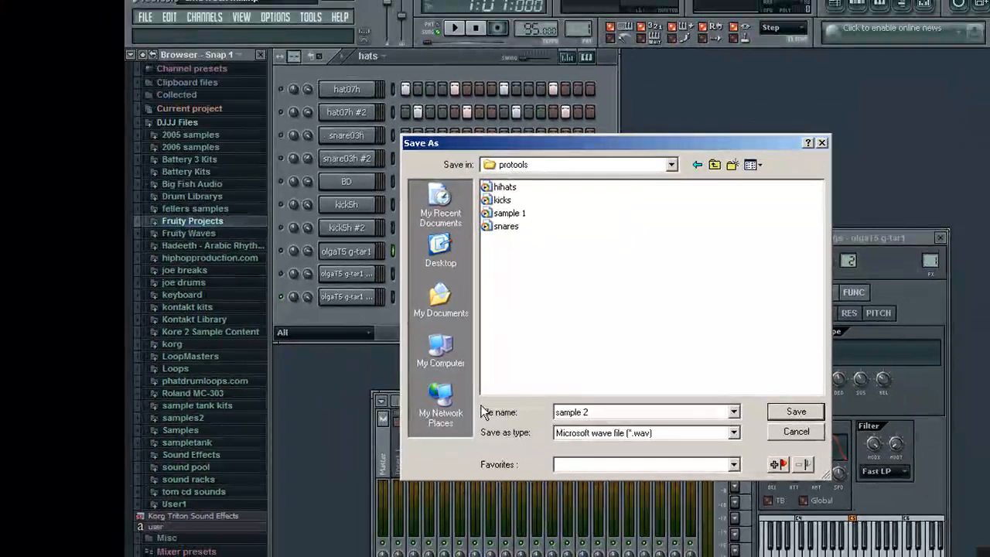
pyautogui.click(795, 410)
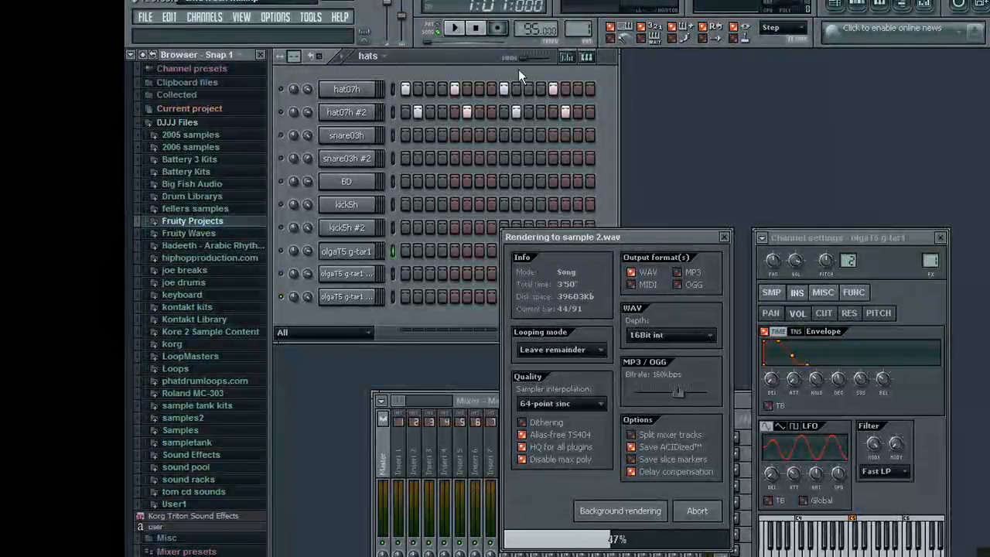
pyautogui.click(453, 28)
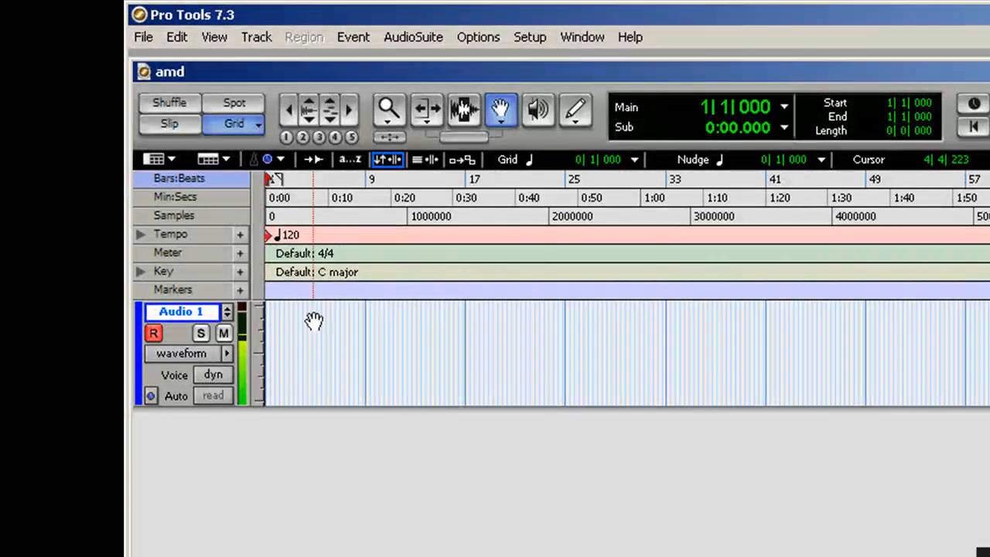
# Reach the import commands from the amd session's File menu
pyautogui.click(143, 37)
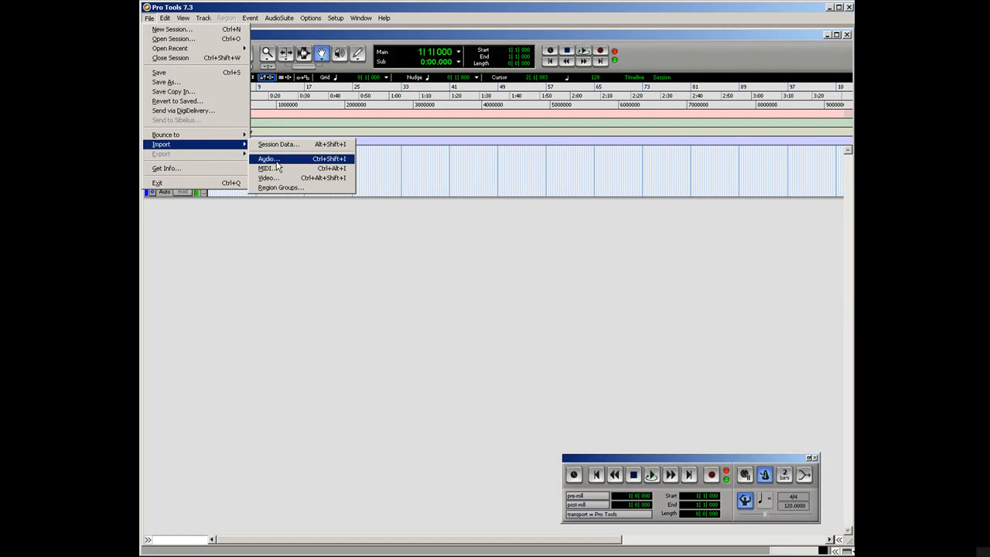
# Add hihats, kicks, snares, sample 1 and sample 2 from protools to the audio import list
pyautogui.click(268, 158)
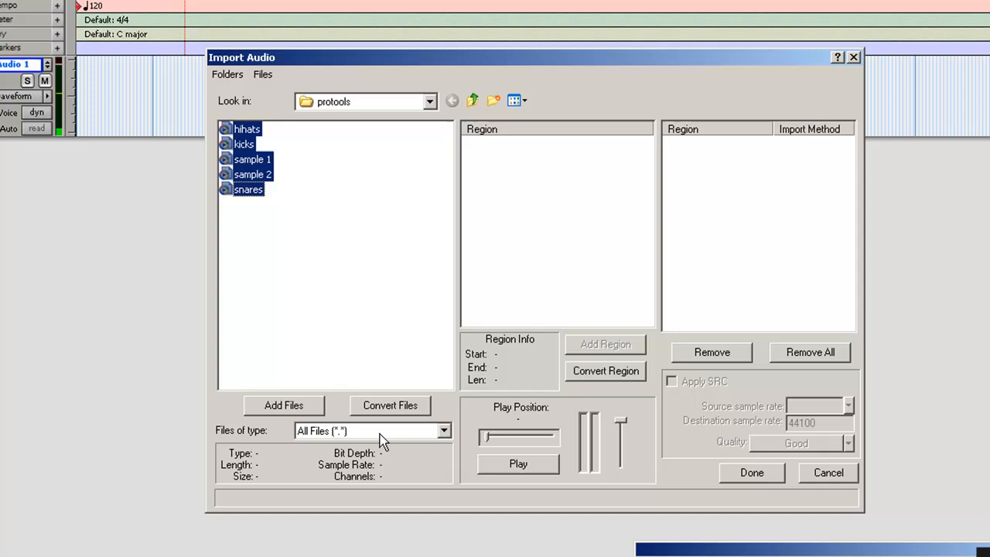
pyautogui.click(284, 406)
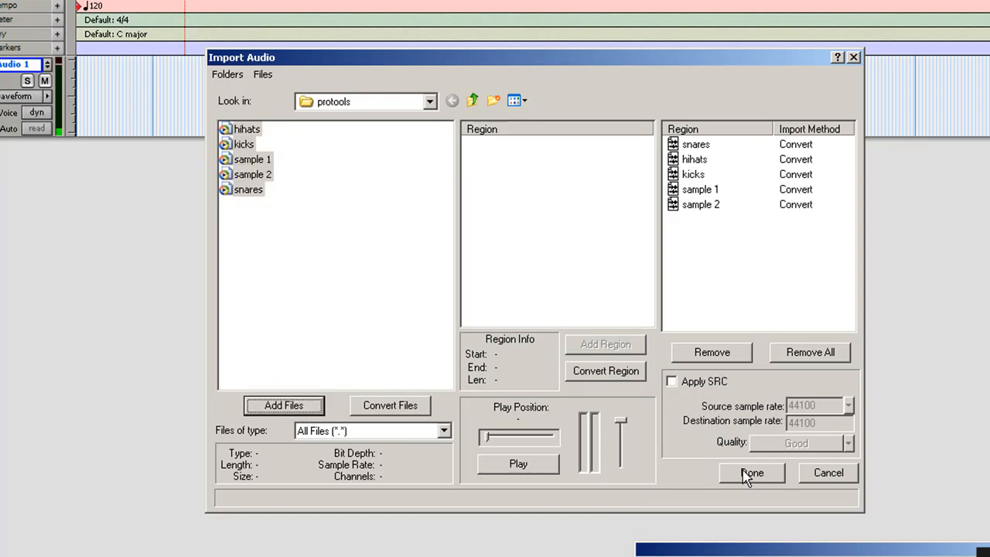
pyautogui.click(750, 473)
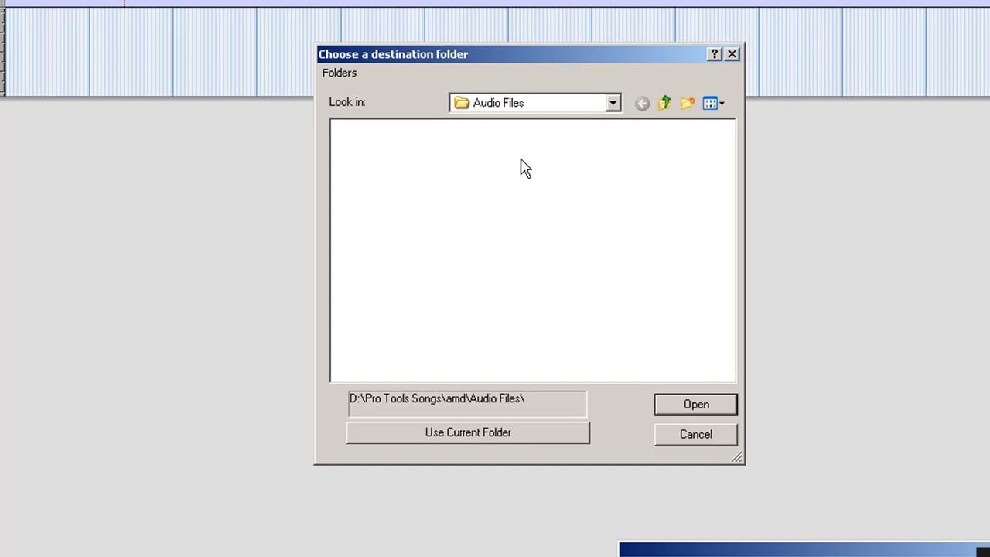
pyautogui.moveTo(475, 439)
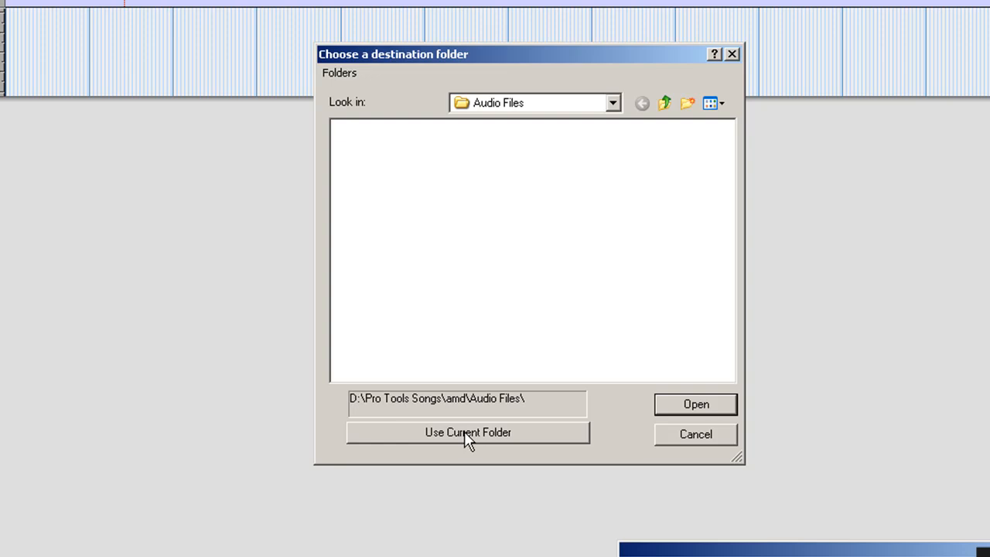
pyautogui.moveTo(461, 447)
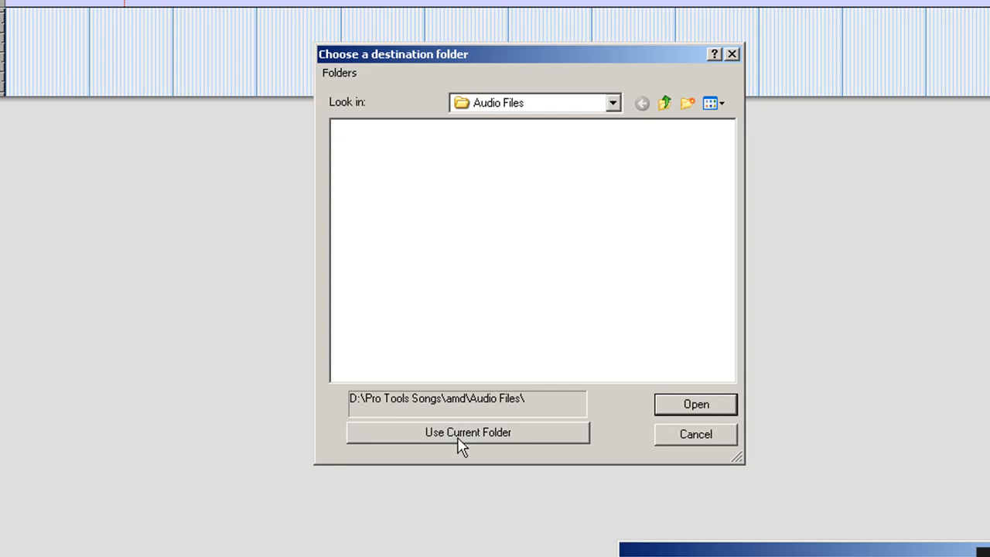
# Convert the five files into the session's Audio Files folder via Use Current Folder
pyautogui.click(467, 432)
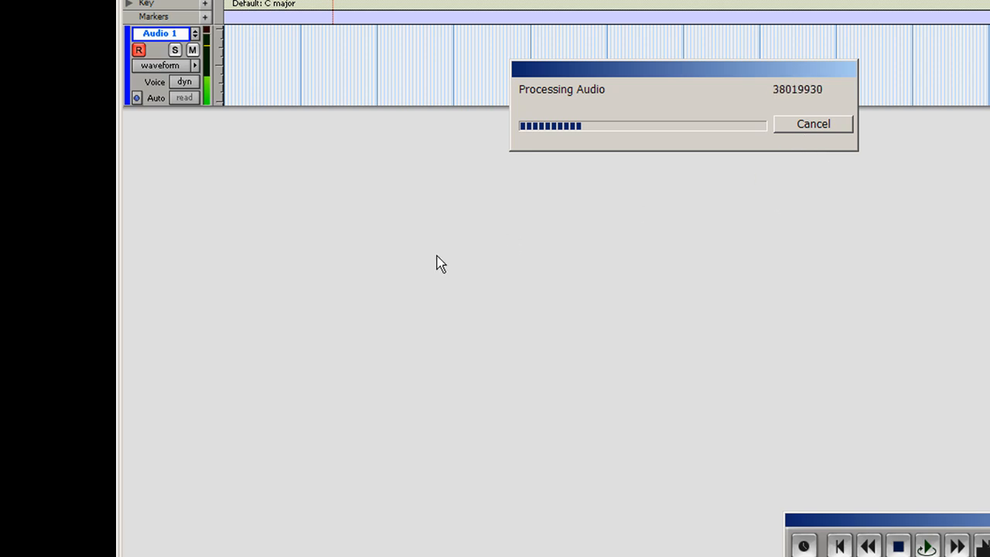
pyautogui.moveTo(653, 420)
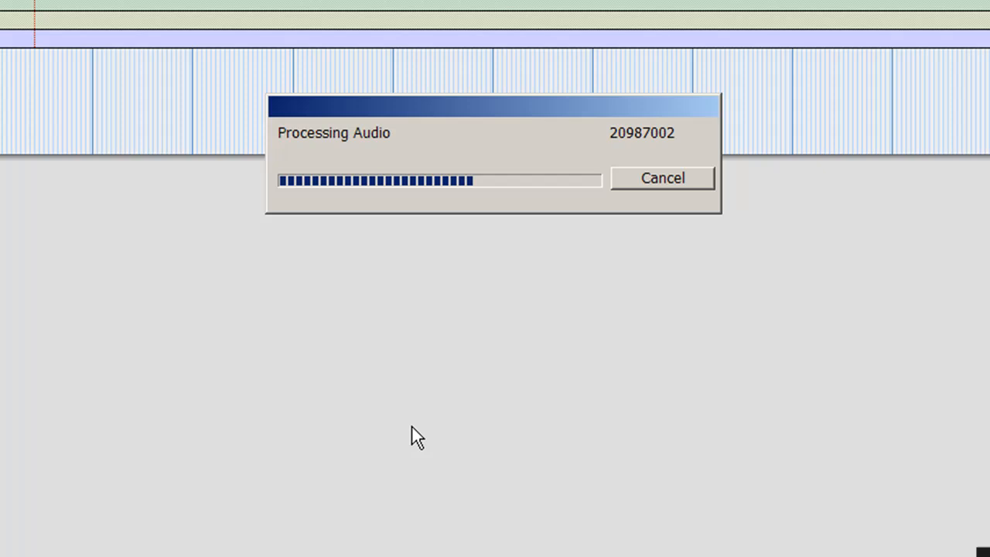
pyautogui.moveTo(473, 421)
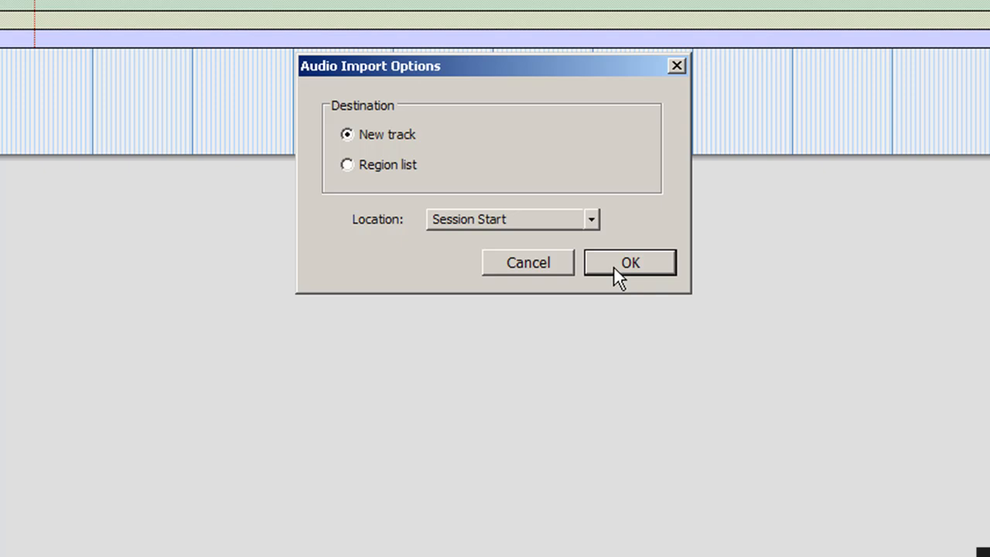
# Place each imported file on a new track at Session Start and play the session back
pyautogui.click(630, 262)
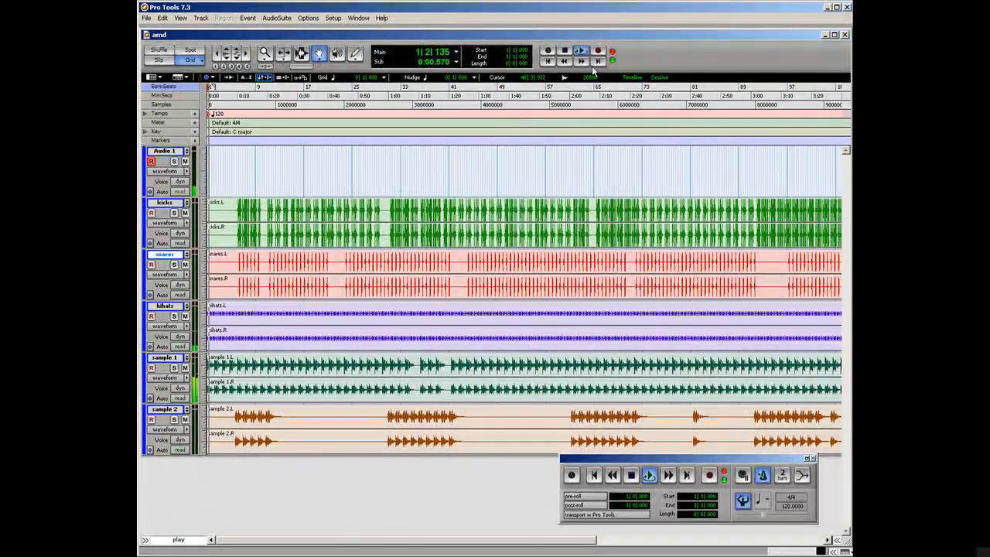
pyautogui.click(649, 475)
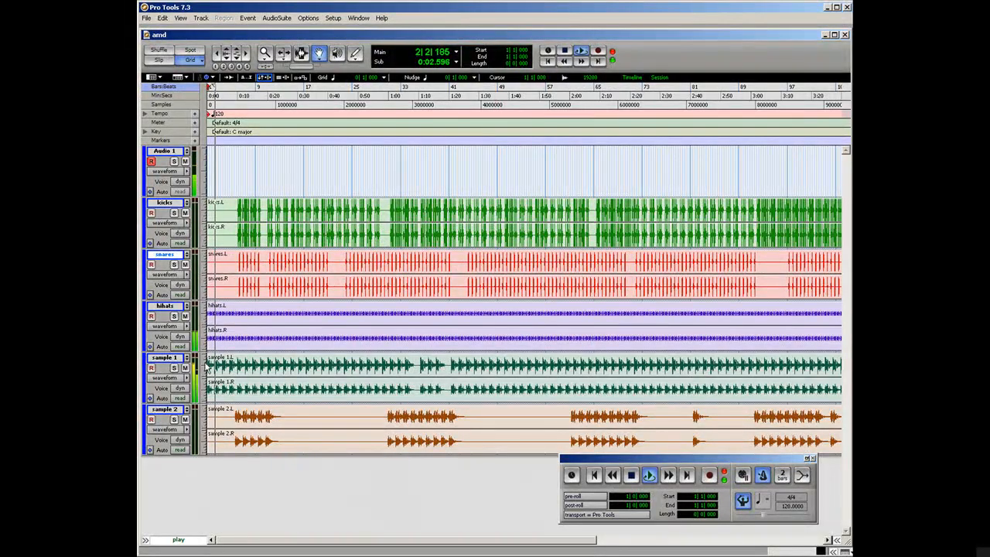